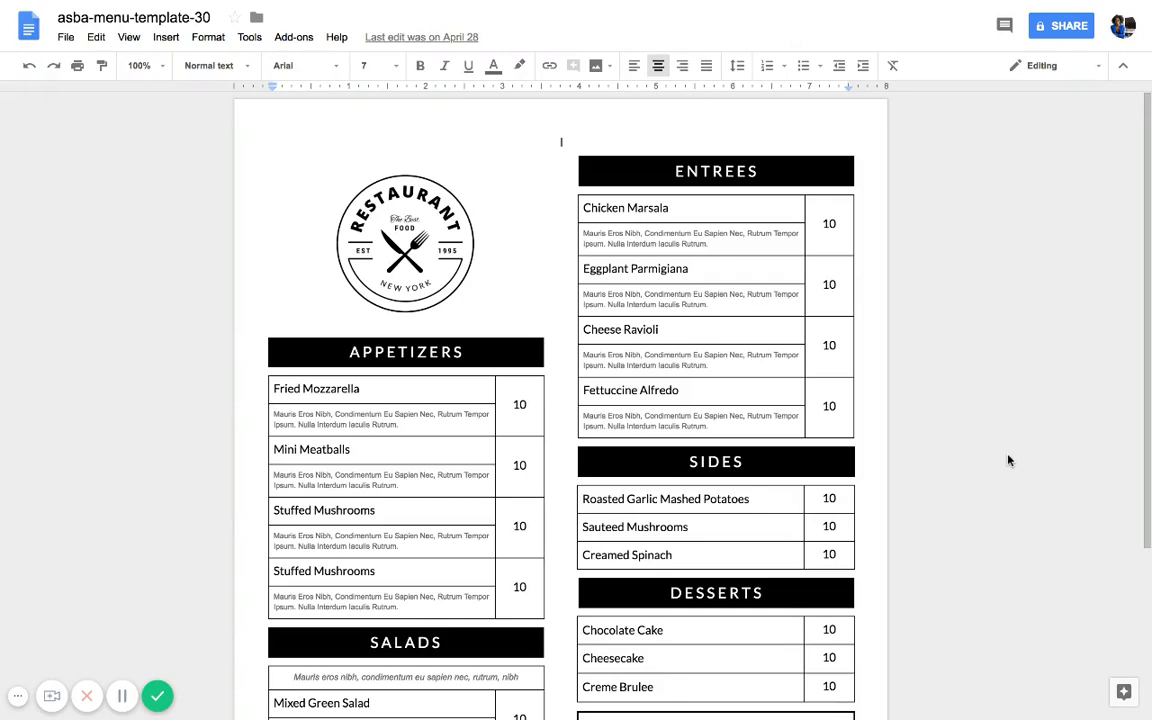
pyautogui.moveTo(1016, 492)
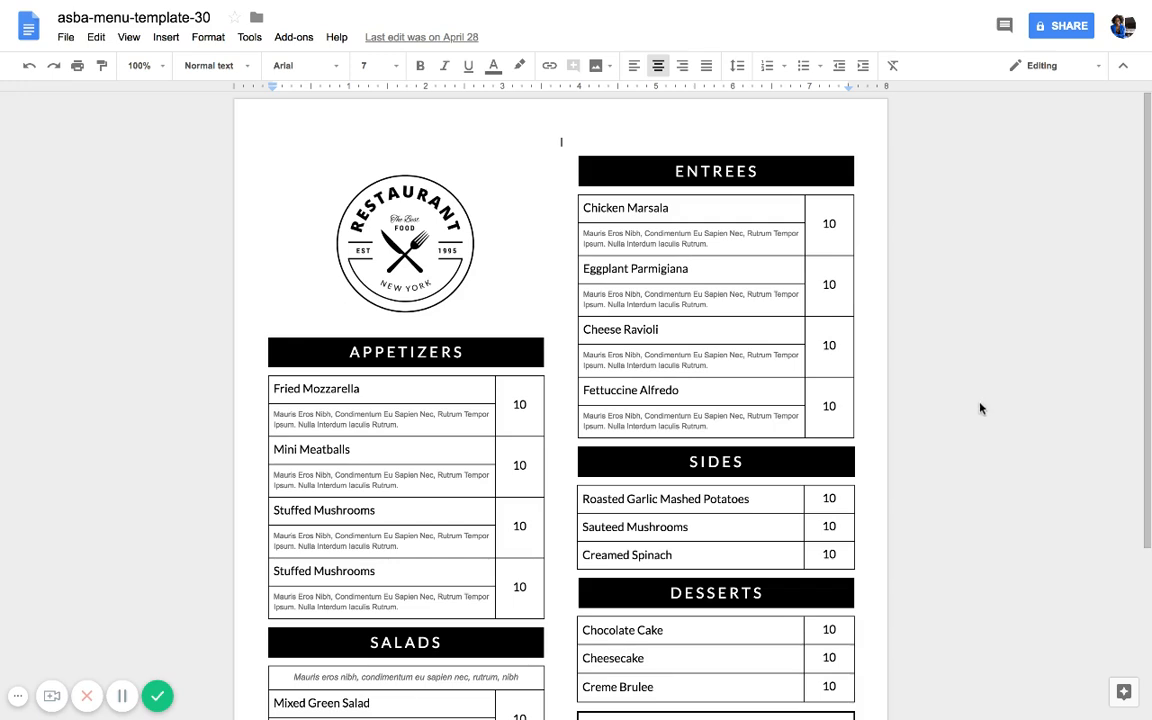
pyautogui.moveTo(1050, 400)
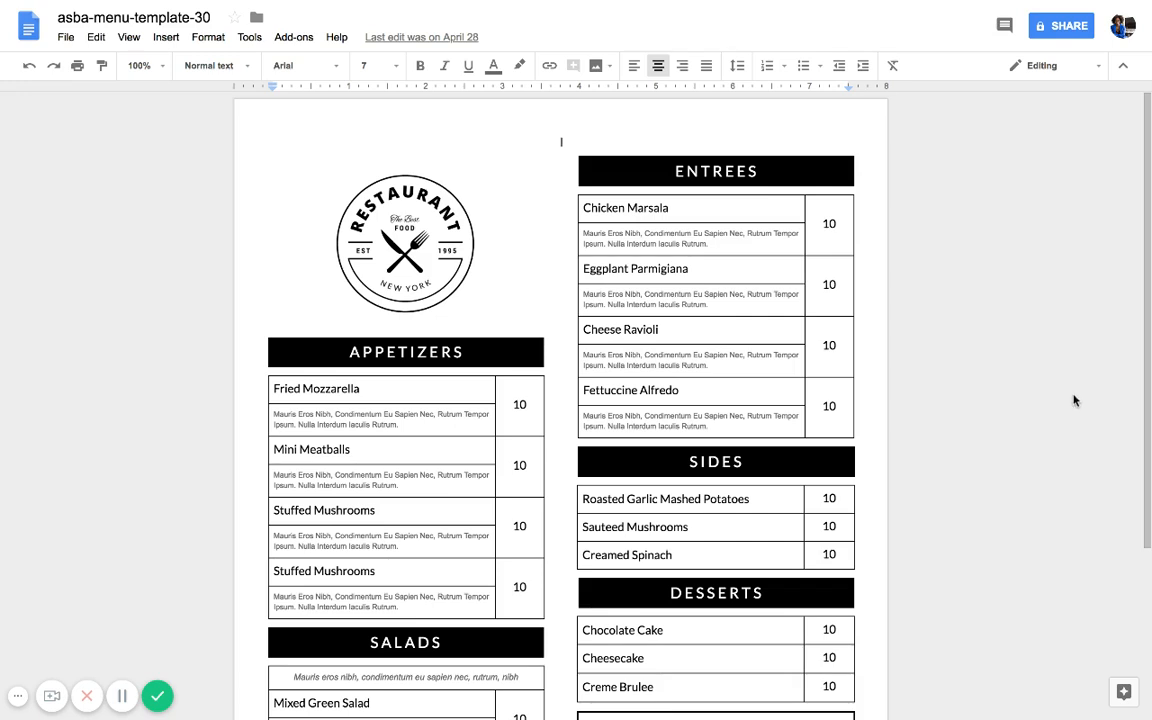
pyautogui.moveTo(1044, 390)
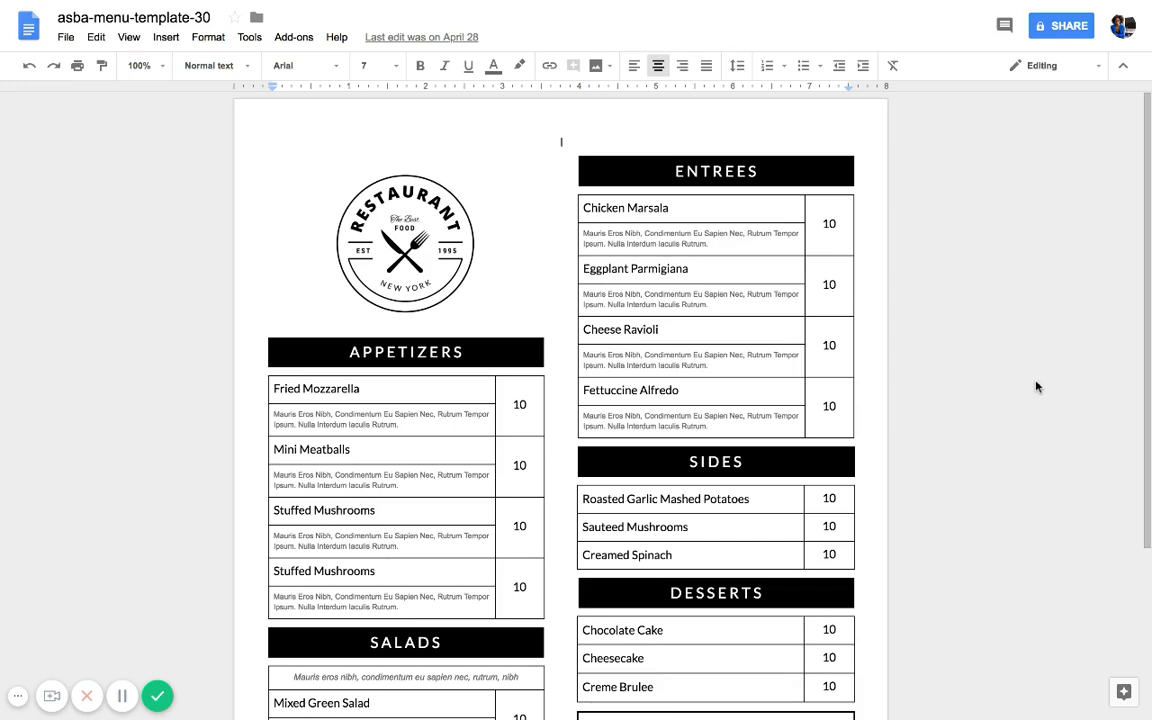
pyautogui.moveTo(909, 294)
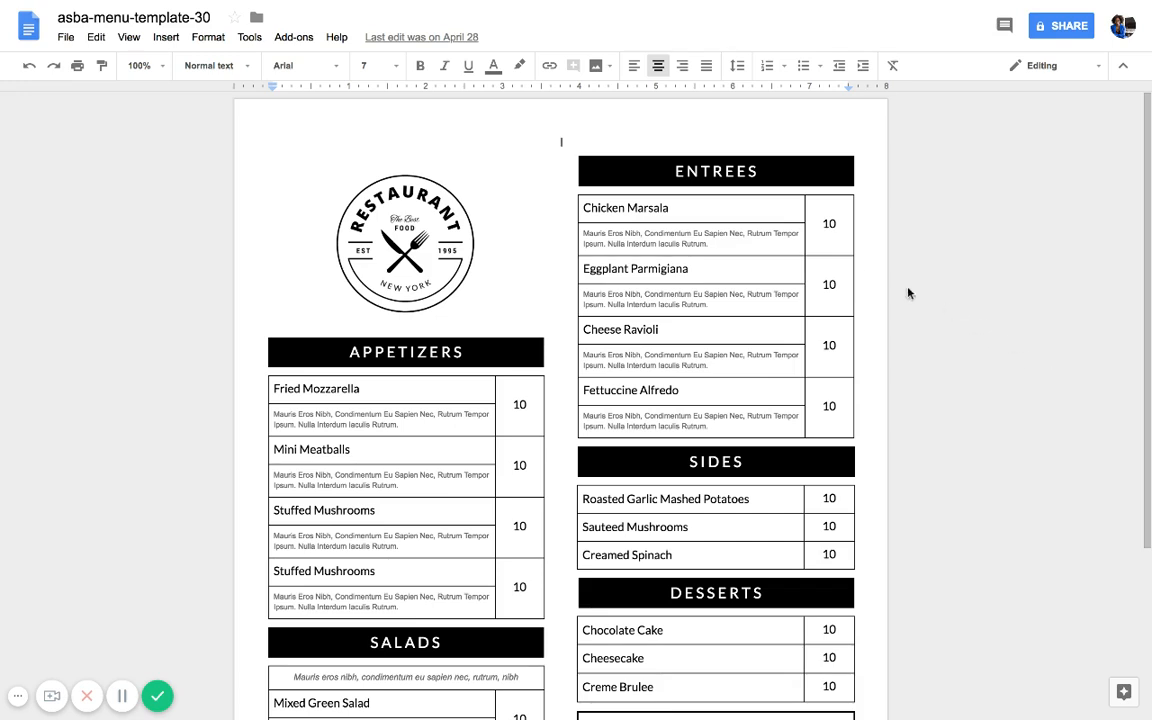
pyautogui.moveTo(90, 168)
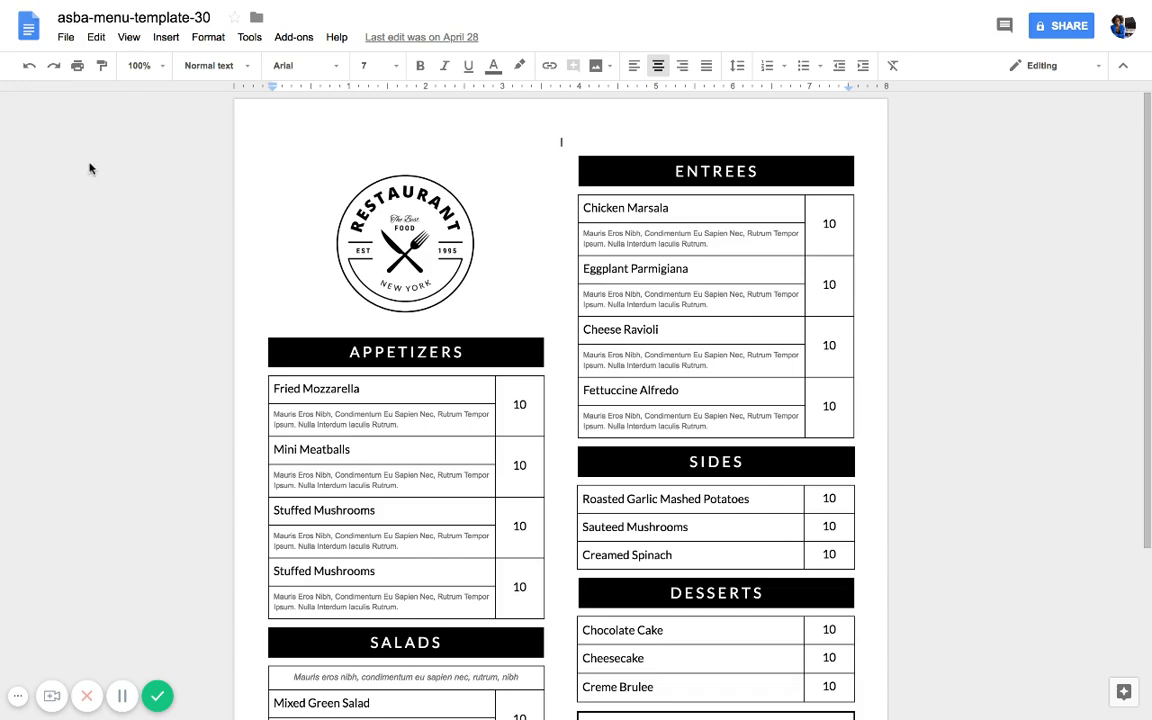
# - Start making a copy of the restaurant menu template from the File menu
pyautogui.click(316, 388)
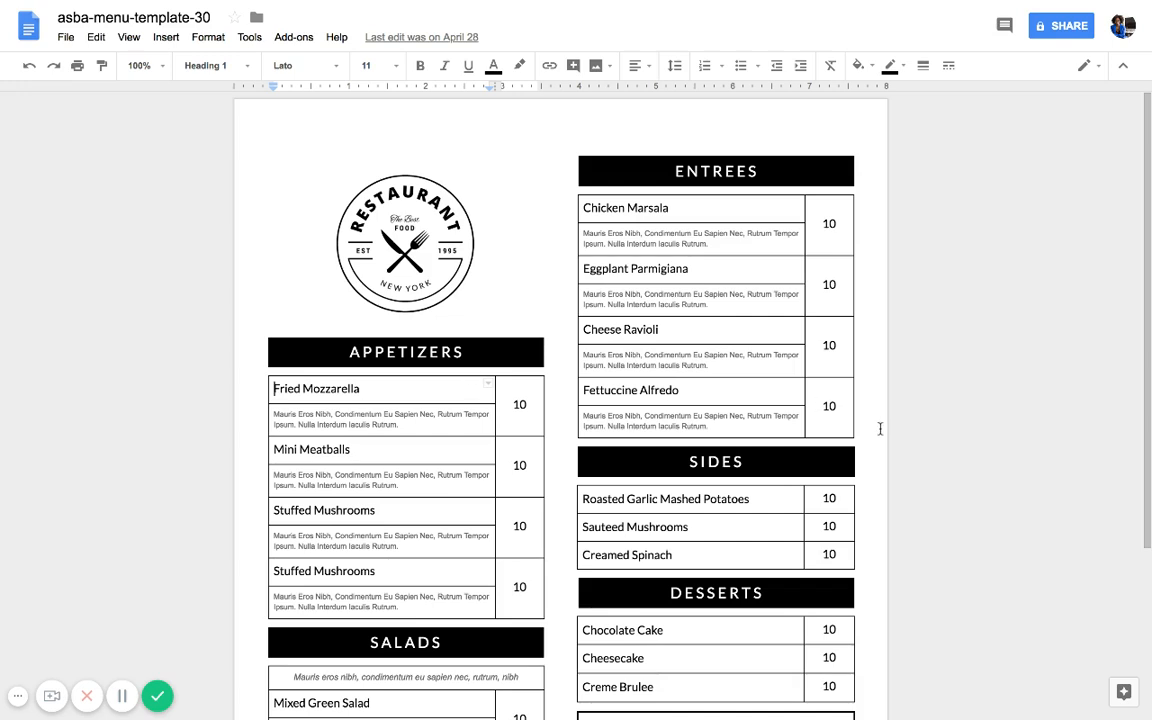
pyautogui.click(65, 37)
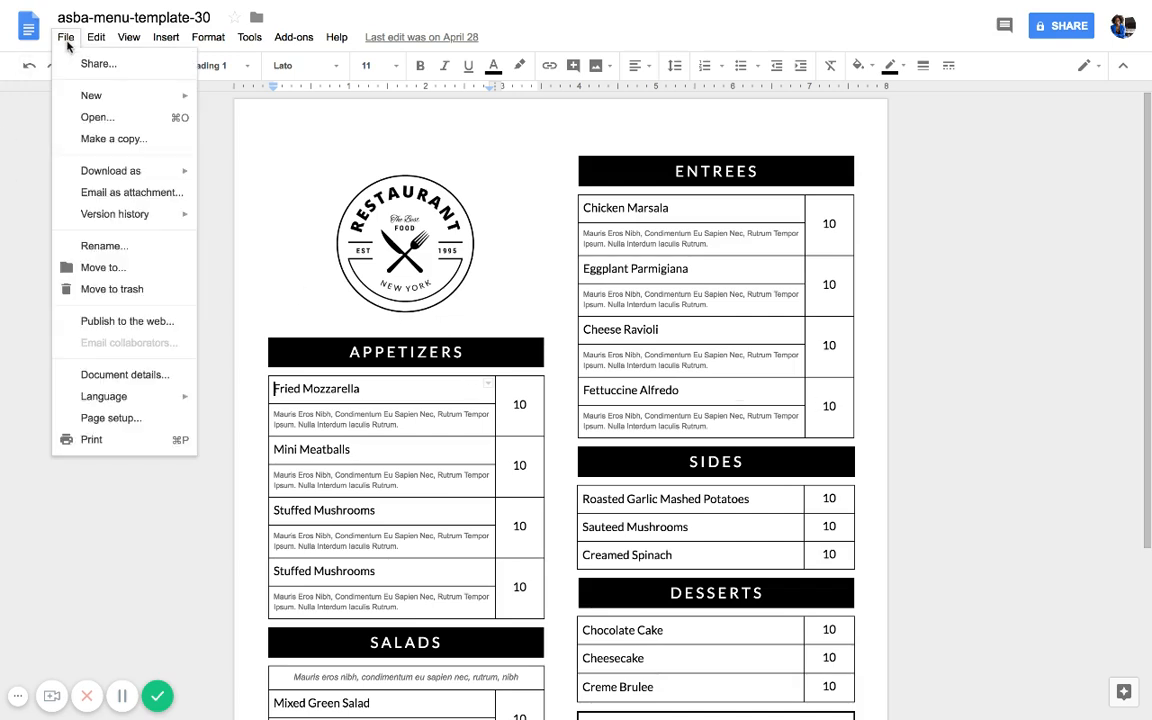
pyautogui.moveTo(113, 139)
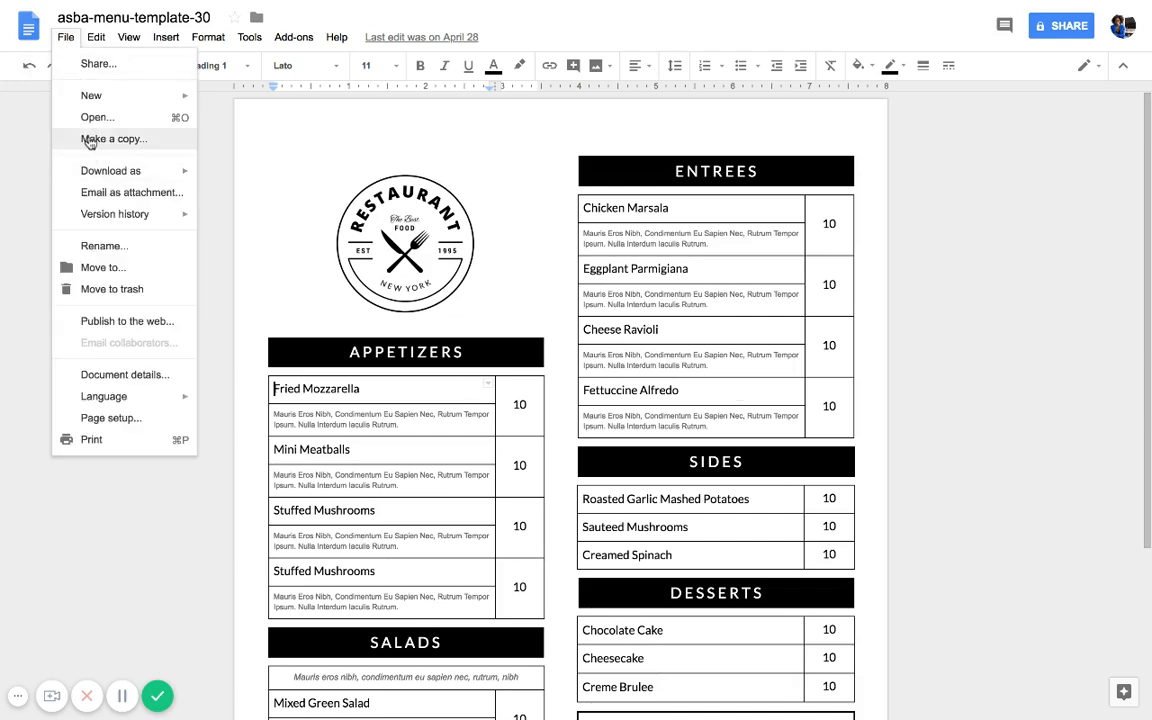
pyautogui.click(113, 138)
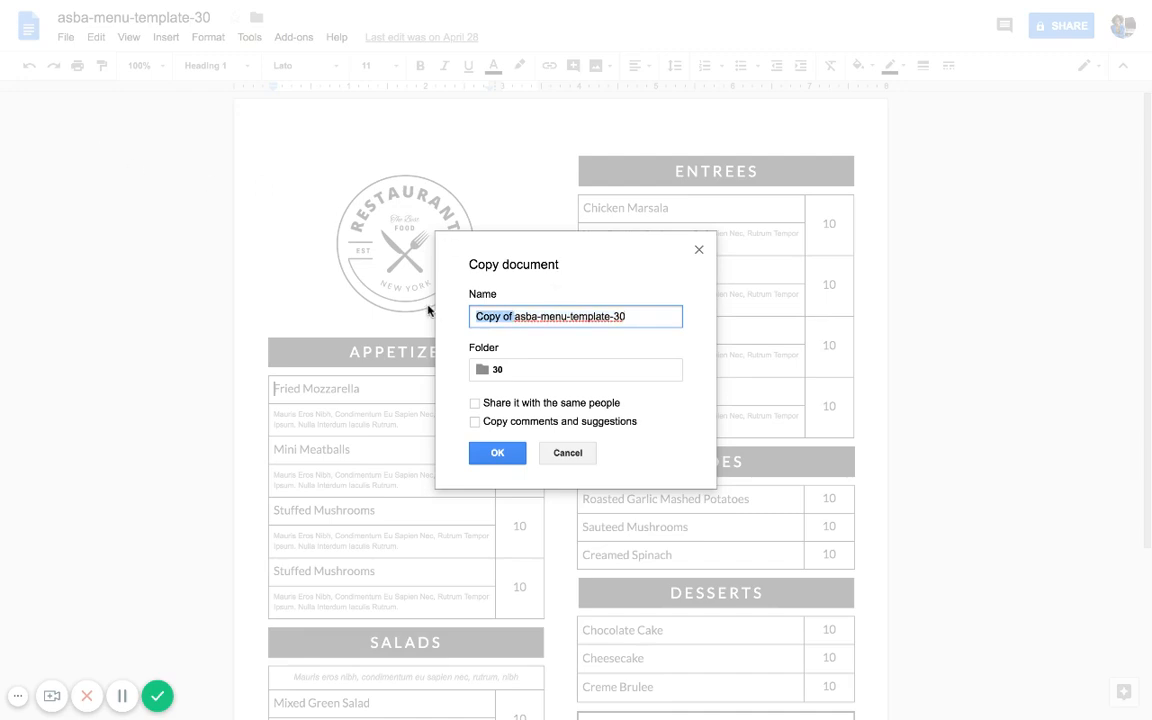
# - Name the copy 'asba-menu-template-30-demo' and confirm creating it
pyautogui.write('asba-menu-template-30-demo')
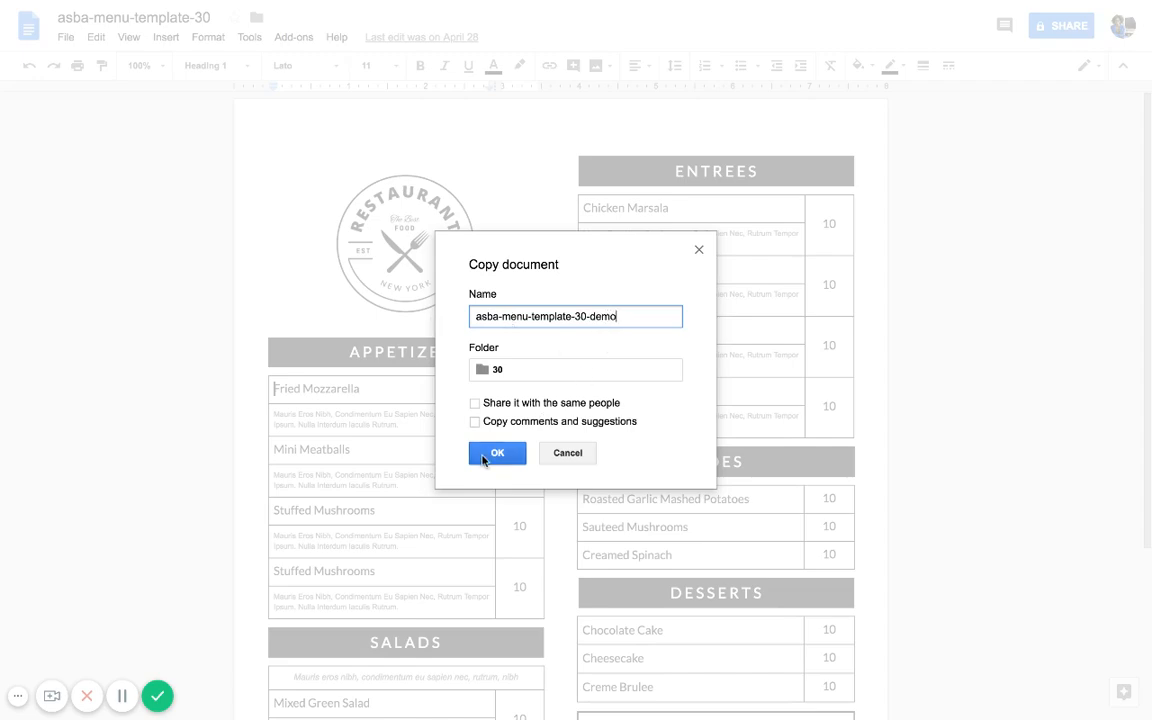
pyautogui.click(497, 453)
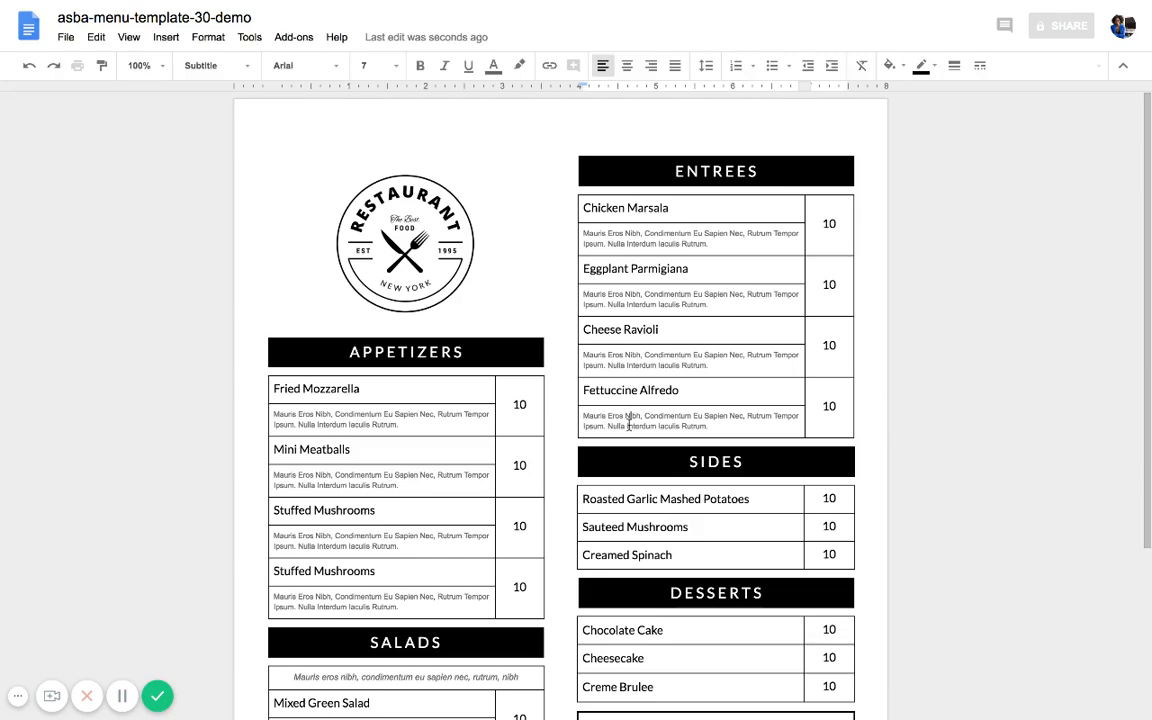
# - Click into the copied menu text, open the File menu, then select the restaurant logo
pyautogui.click(624, 499)
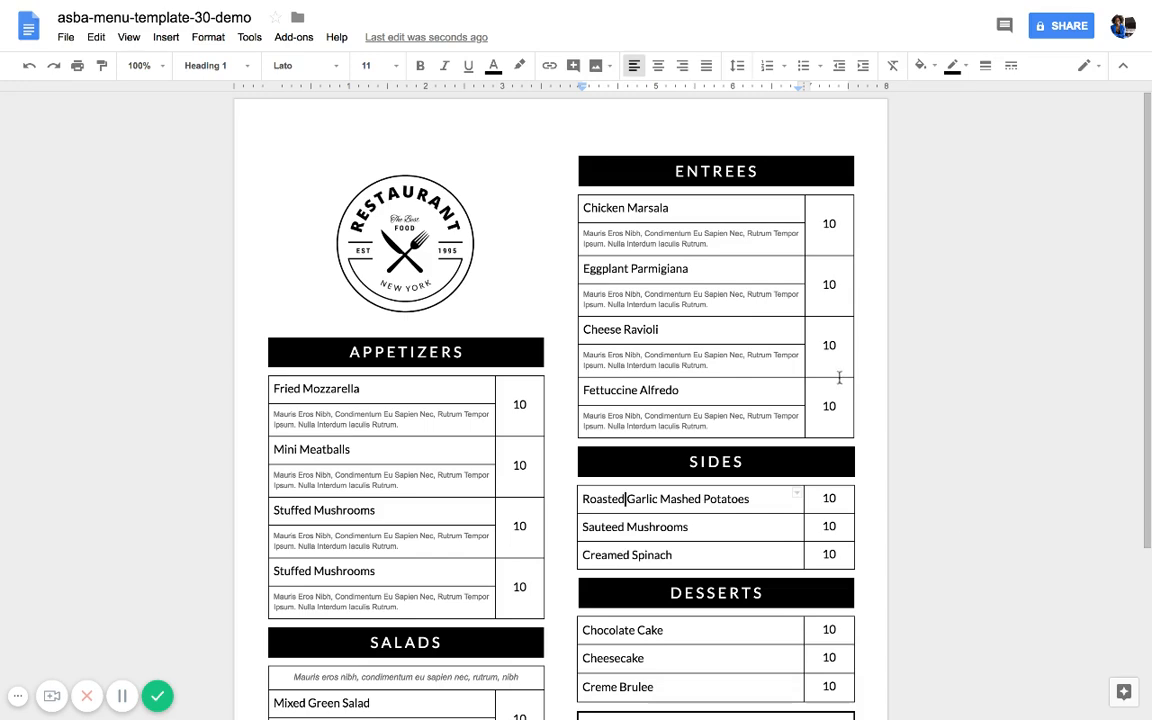
pyautogui.click(65, 37)
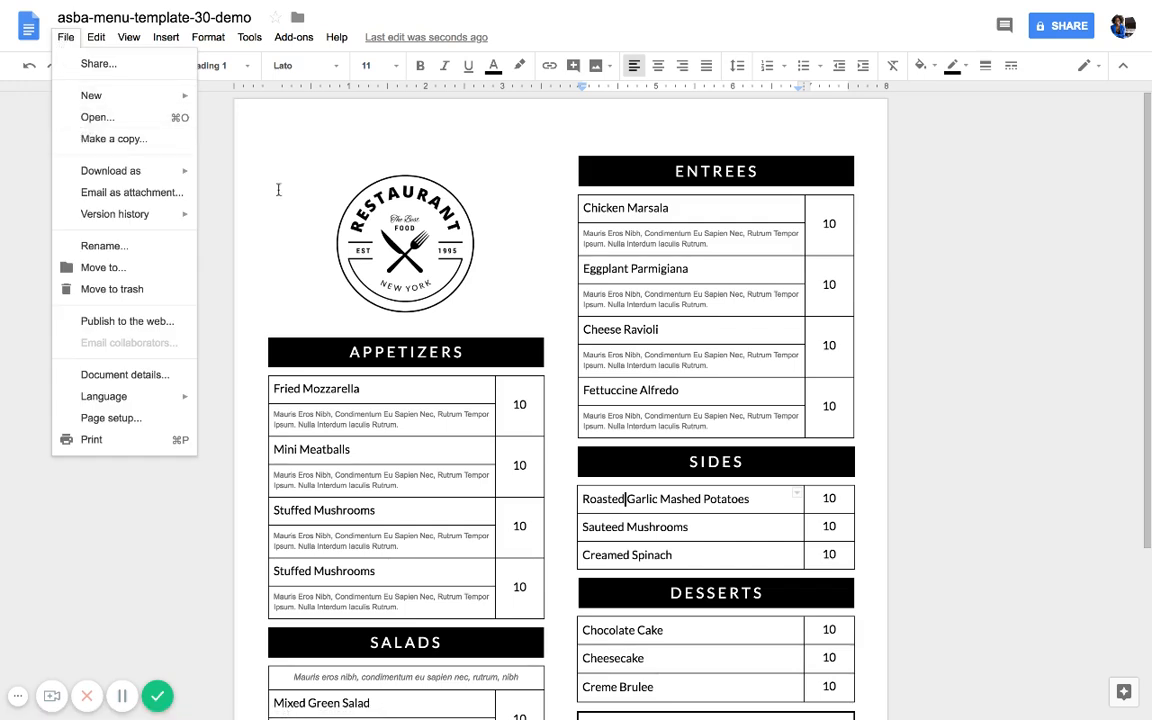
pyautogui.click(405, 240)
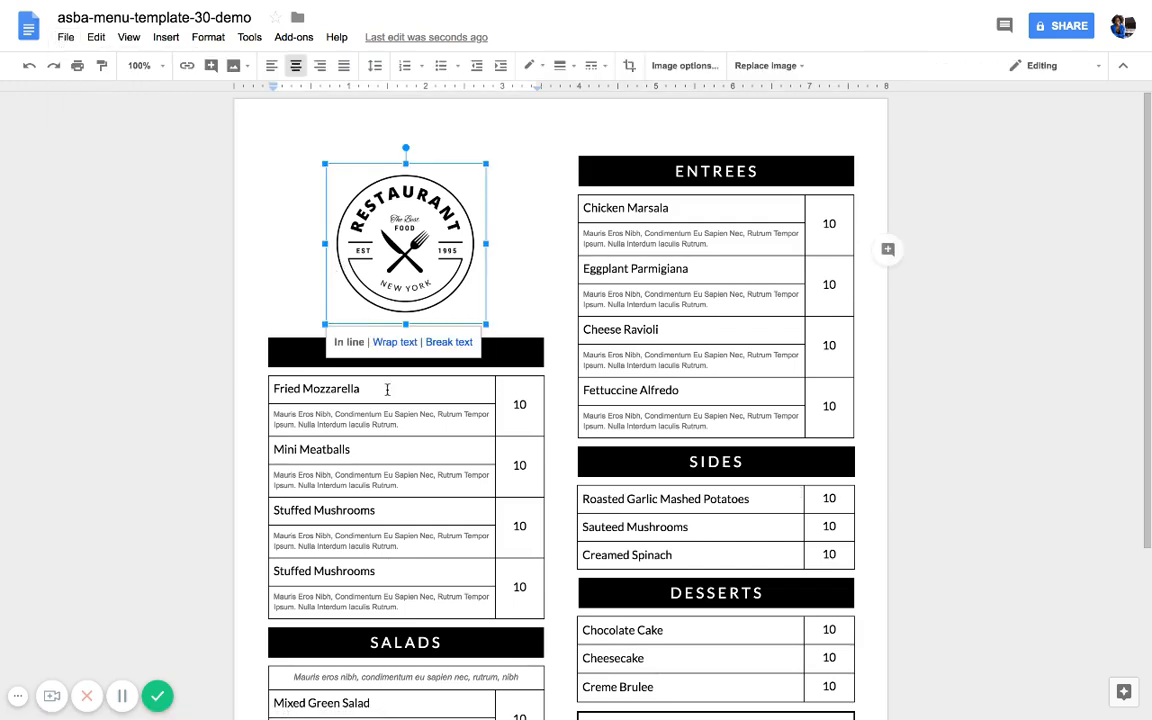